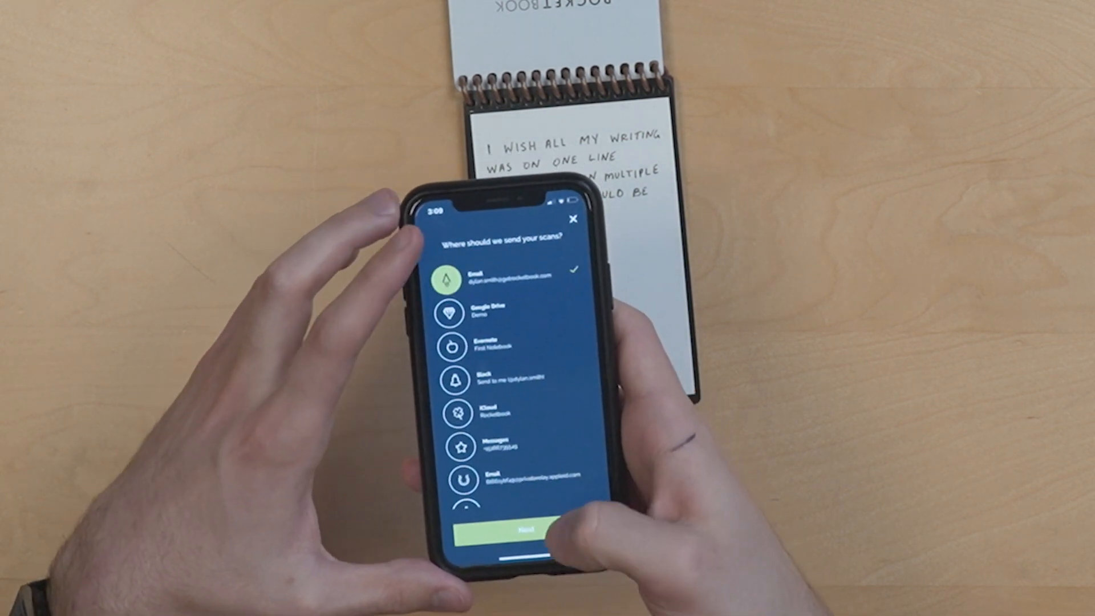
- Choose Google Drive as the destination for the scanned note
click(510, 528)
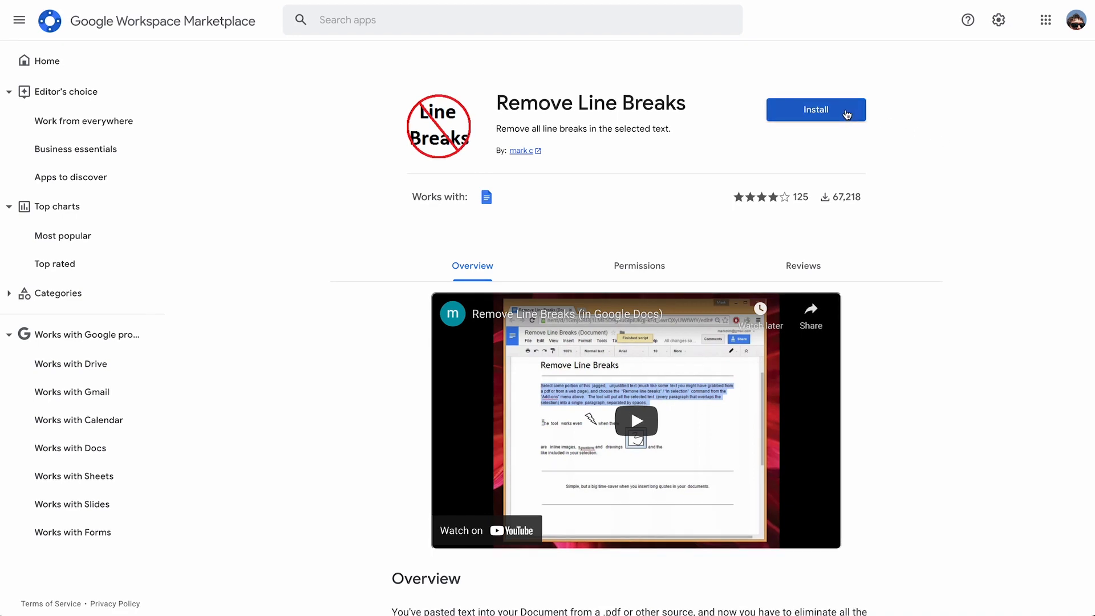
- Install Remove Line Breaks for your Google account, granting it access to Docs documents
click(815, 109)
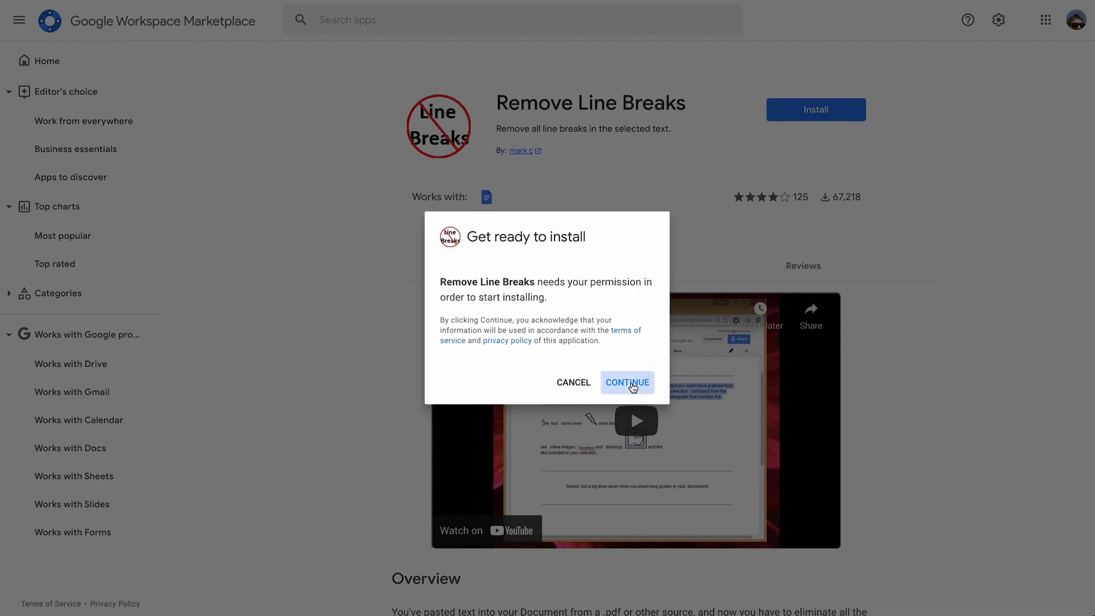
click(626, 382)
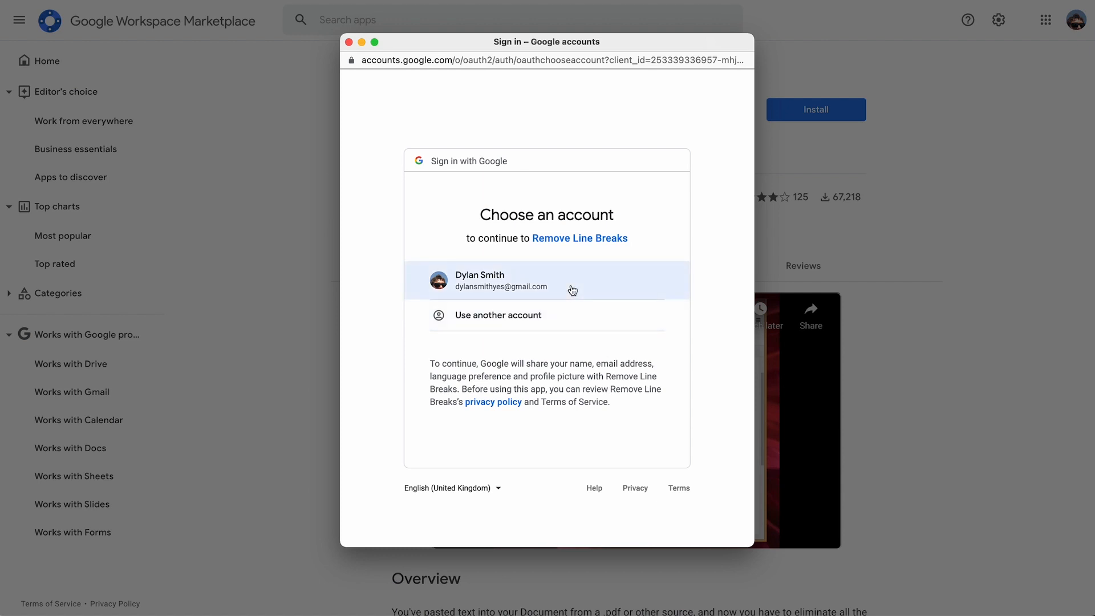
click(546, 281)
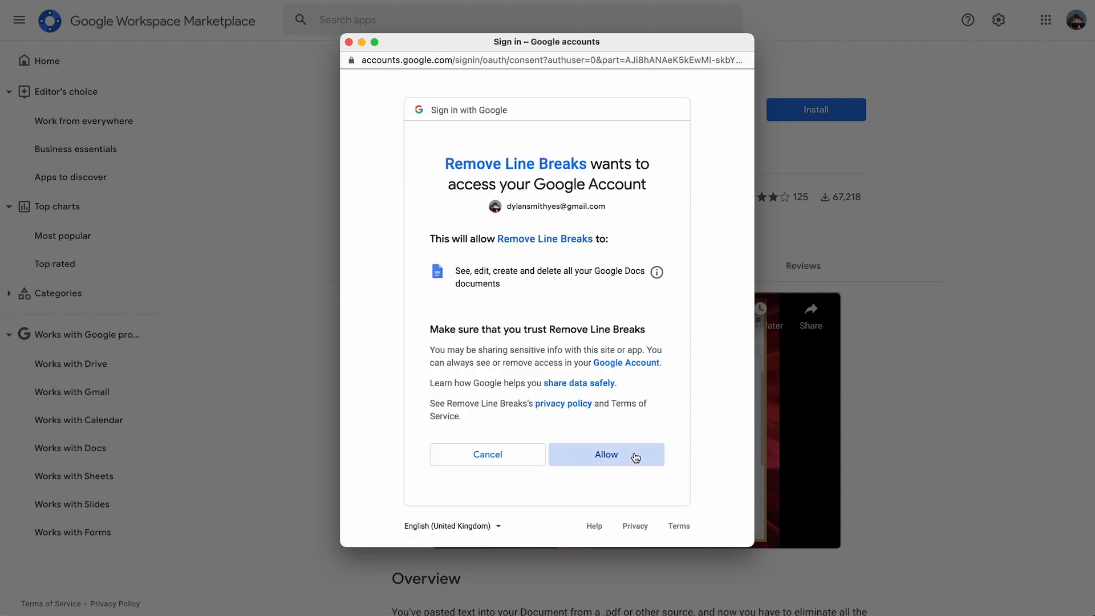
click(606, 454)
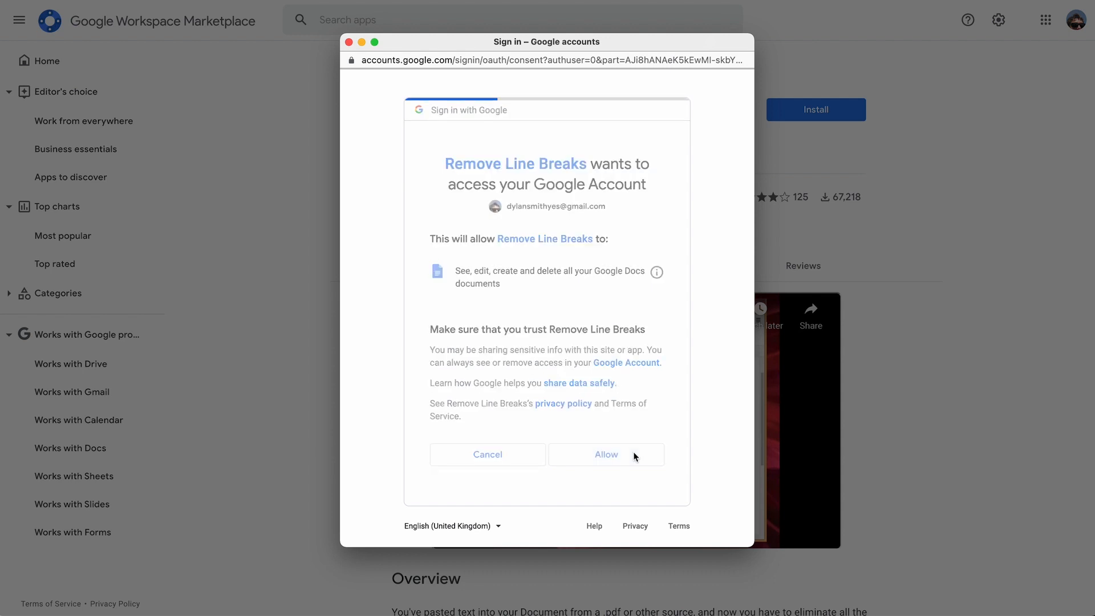
click(605, 454)
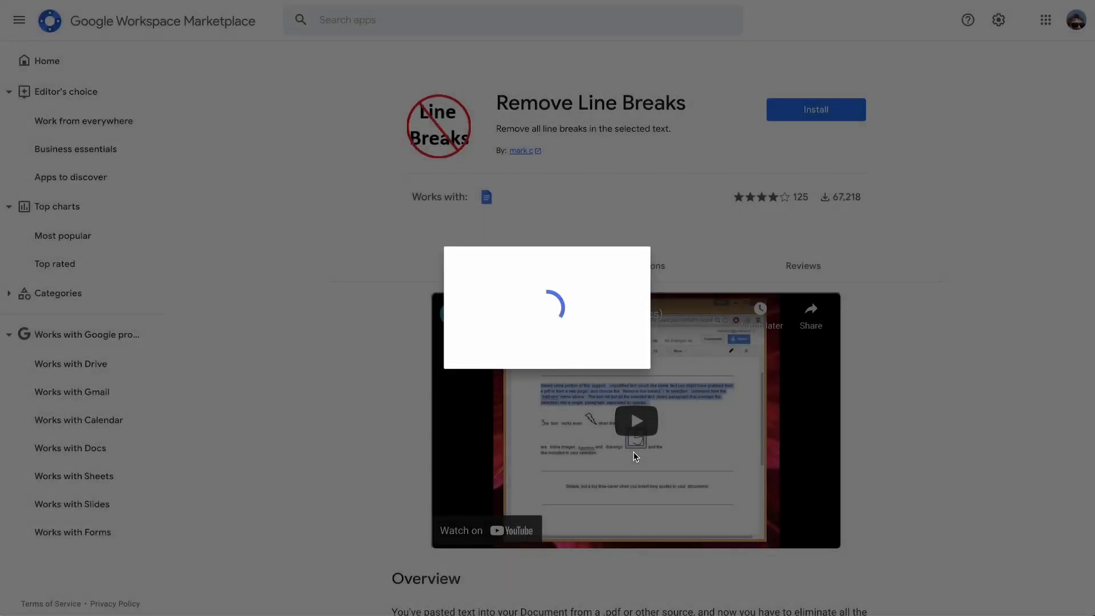
click(814, 110)
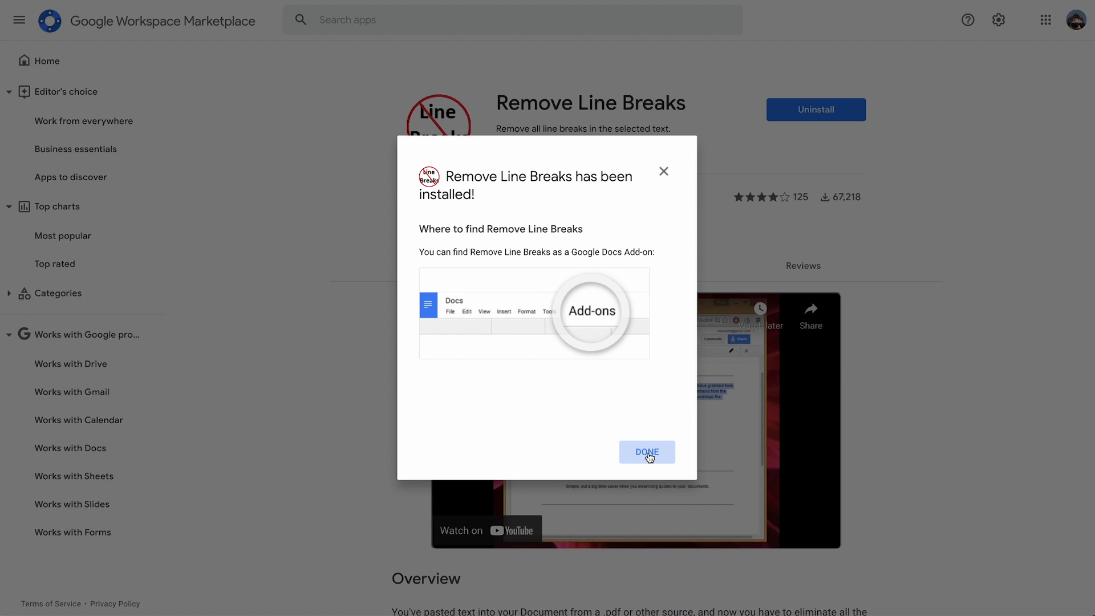
click(645, 452)
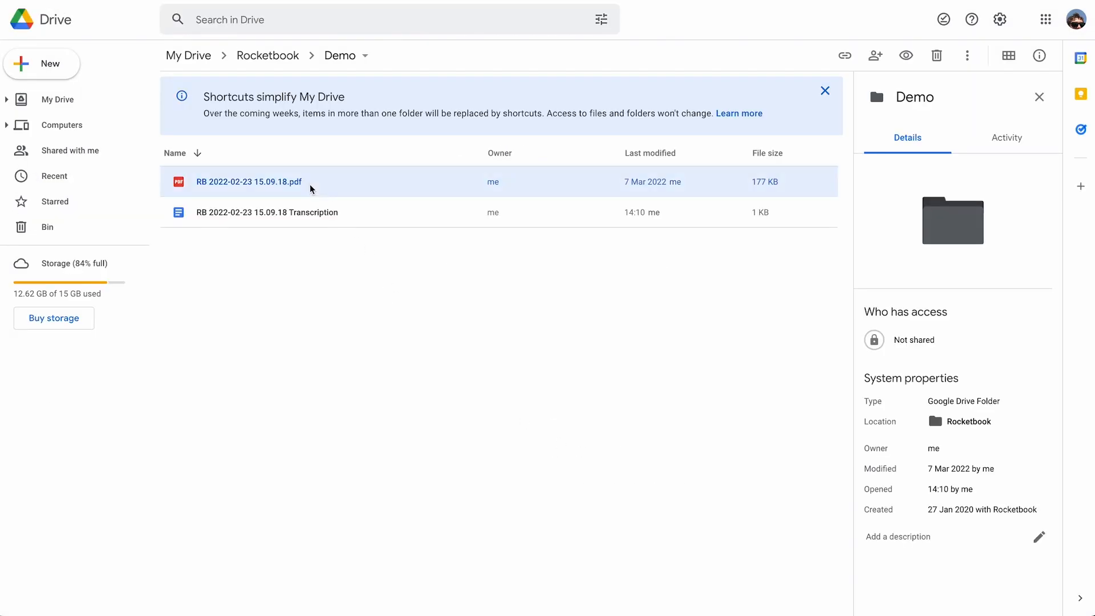
- From the Rocketbook Demo folder, open the RB 2022-02-23 15.09.18 Transcription doc
double_click(249, 181)
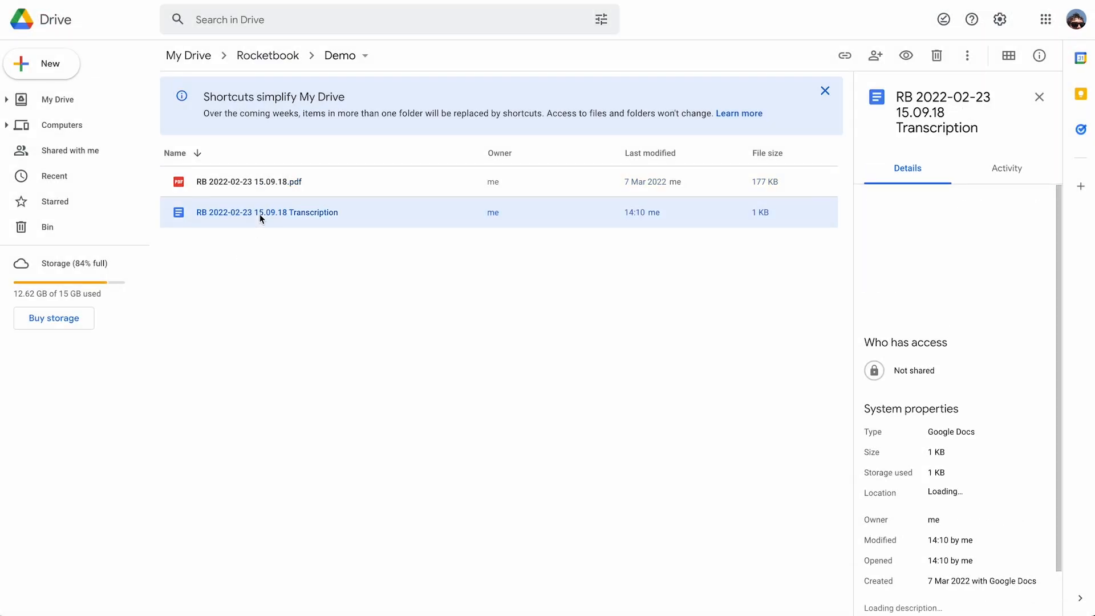
double_click(267, 212)
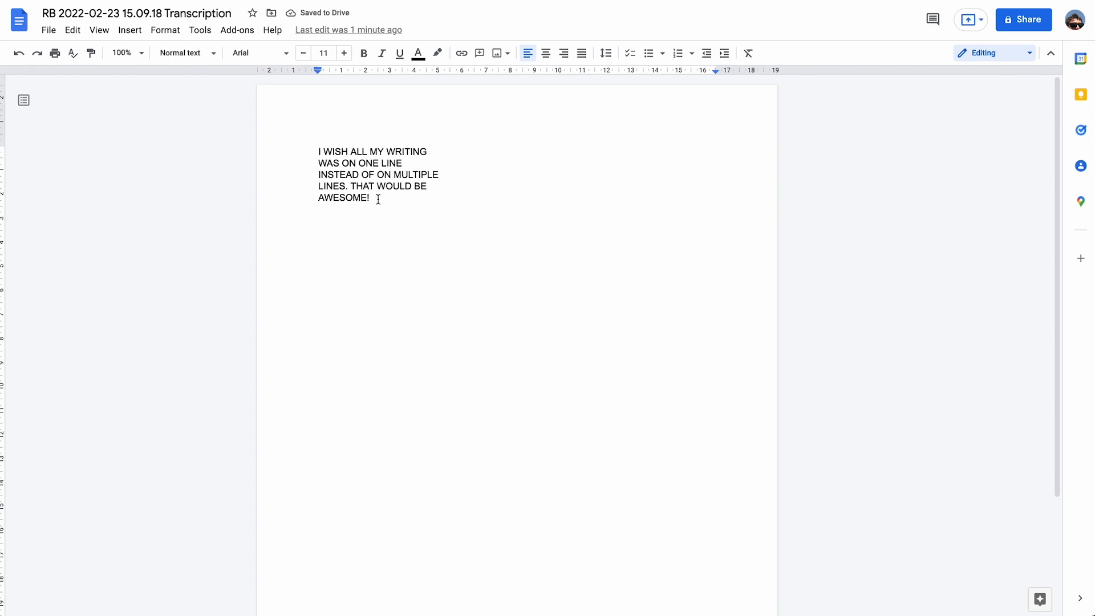
- Select the note text and run Remove Line Breaks > In selected text on it
double_click(347, 198)
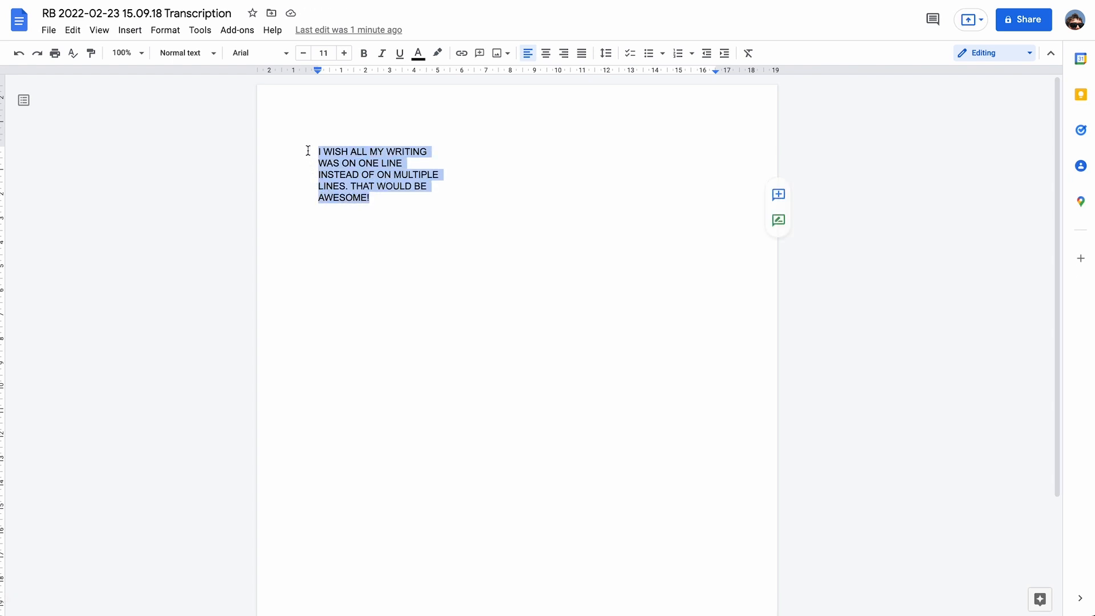
click(238, 30)
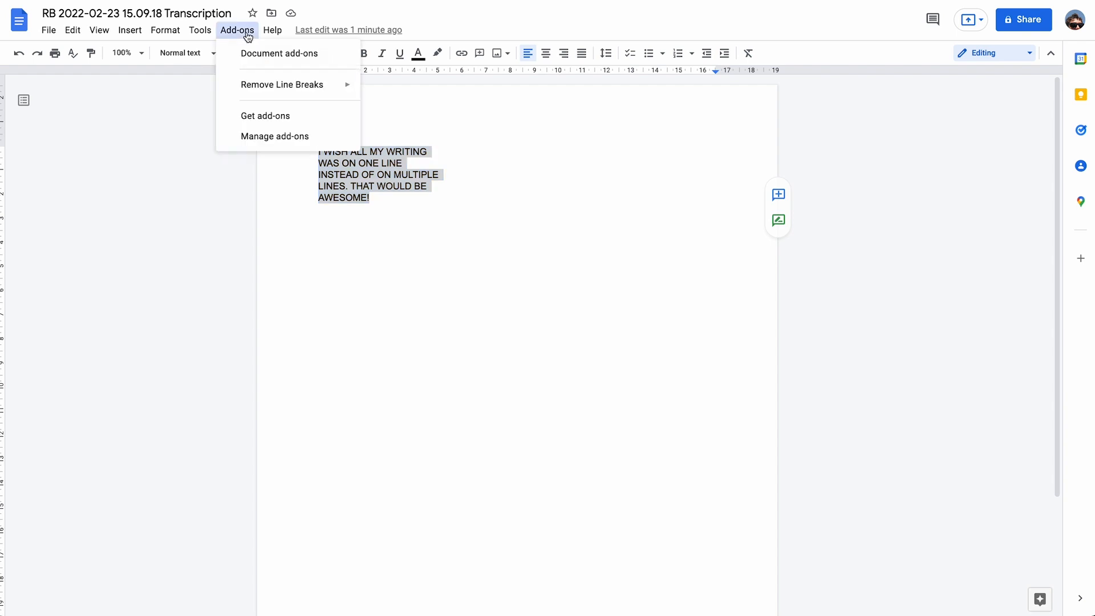
mouse_move(261, 72)
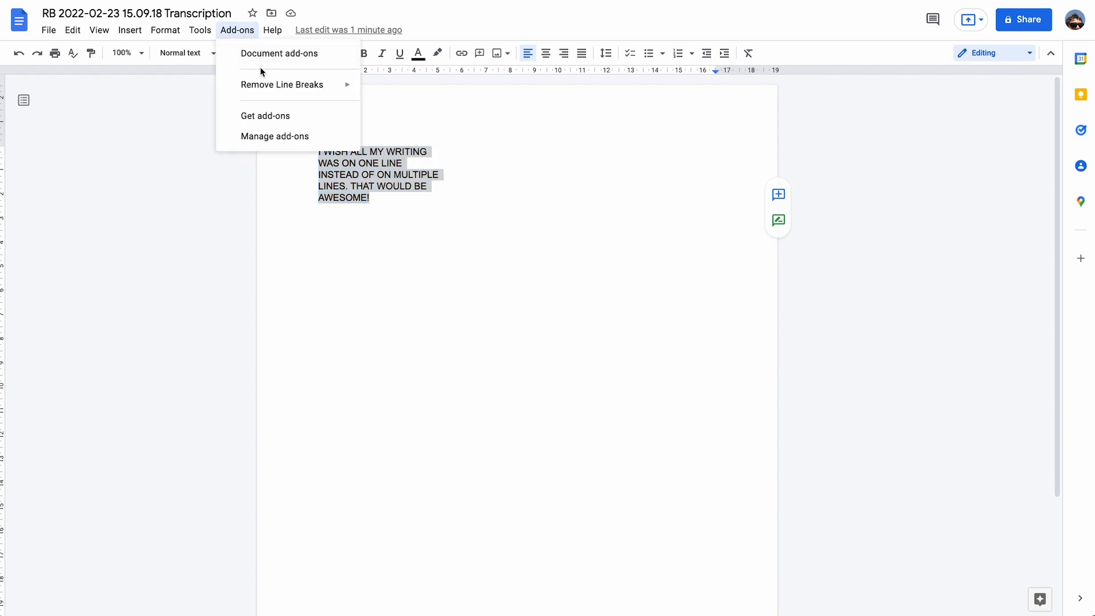
mouse_move(282, 85)
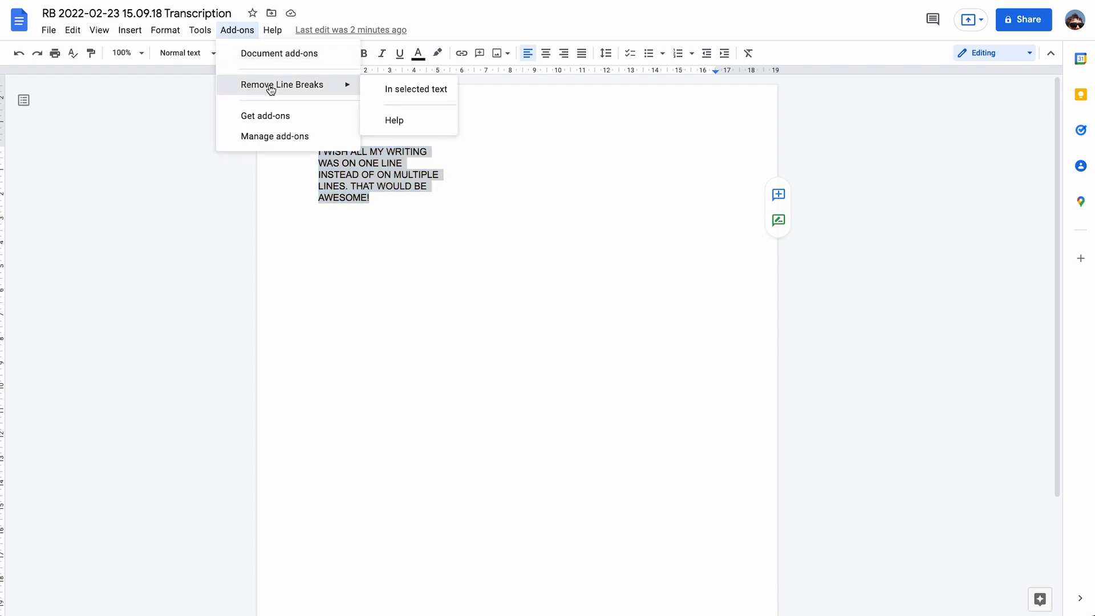
mouse_move(415, 89)
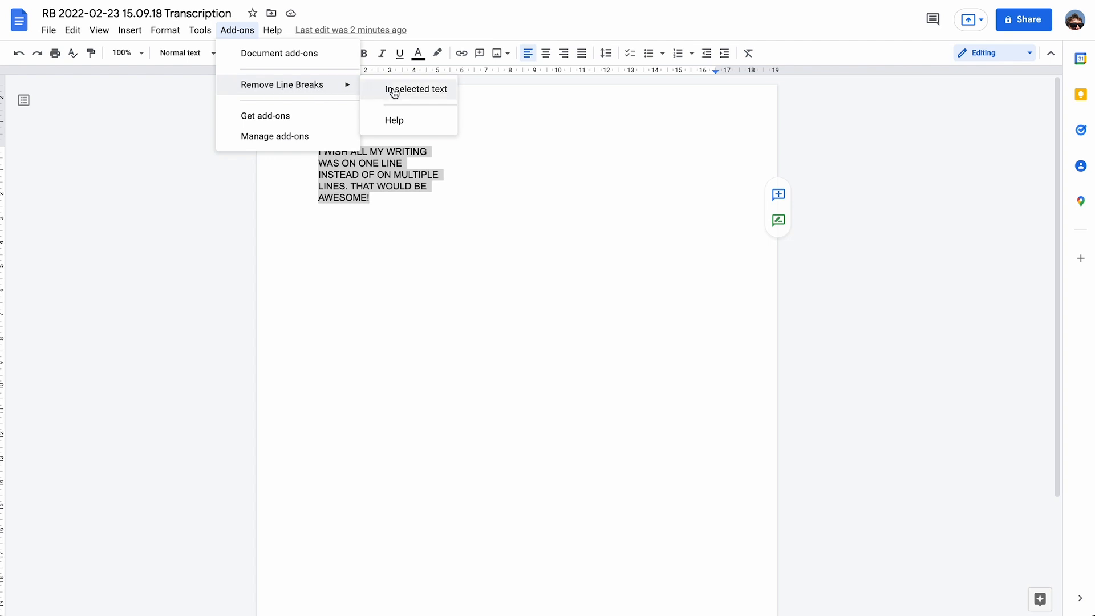
click(415, 89)
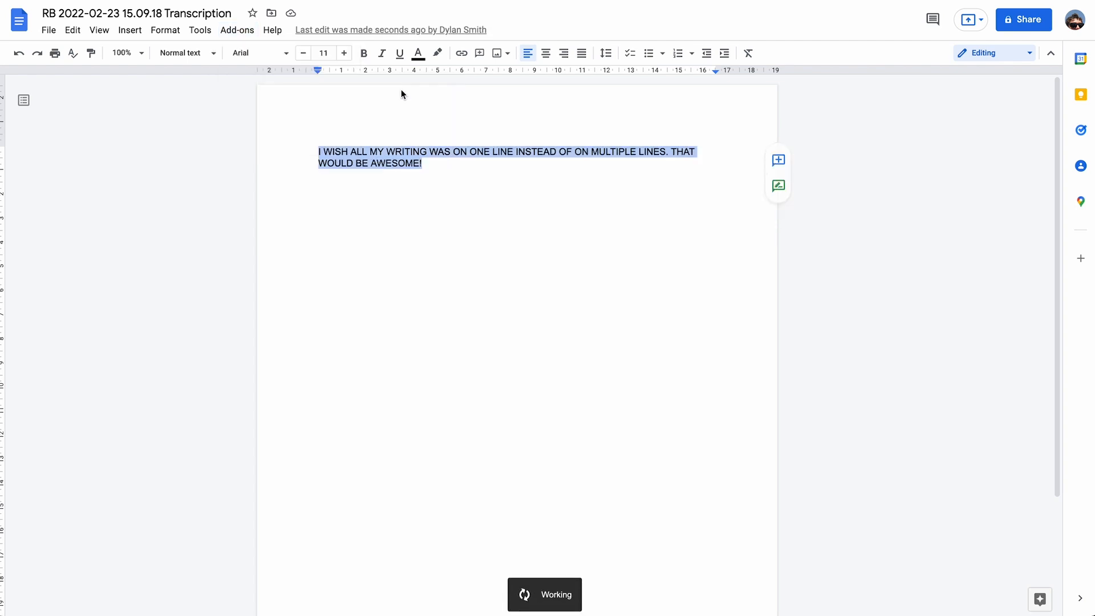